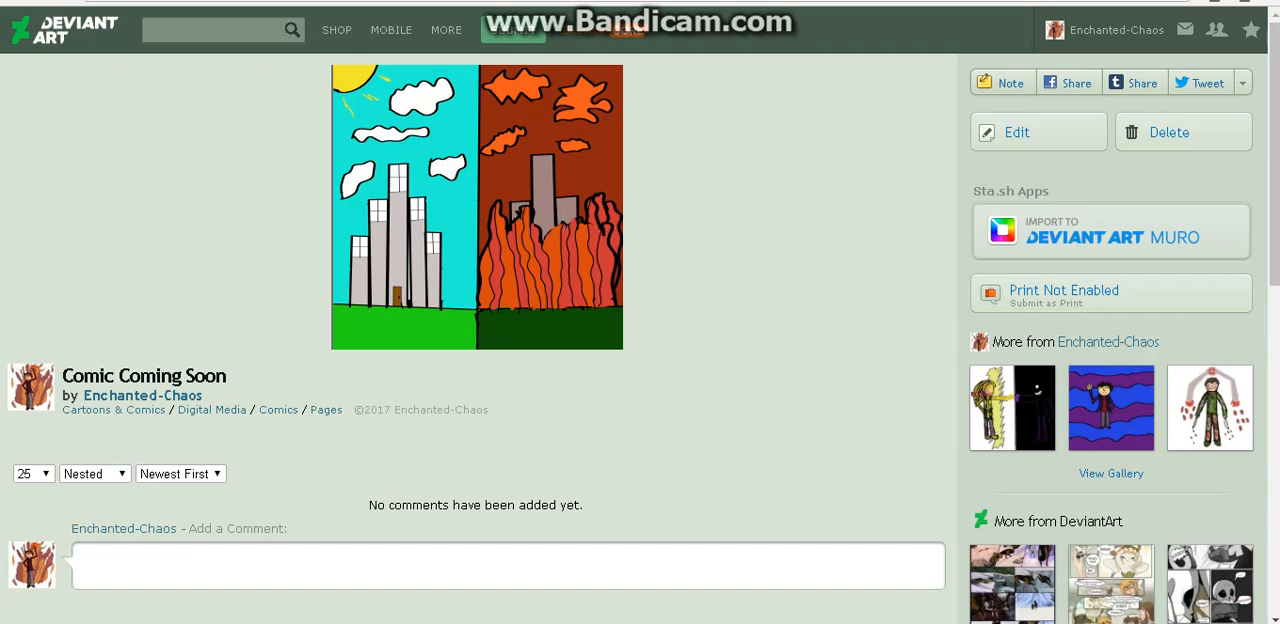
# Draw two black stick figures on Layer1, the right one reaching an arm toward the left.
pyautogui.scroll(-3)
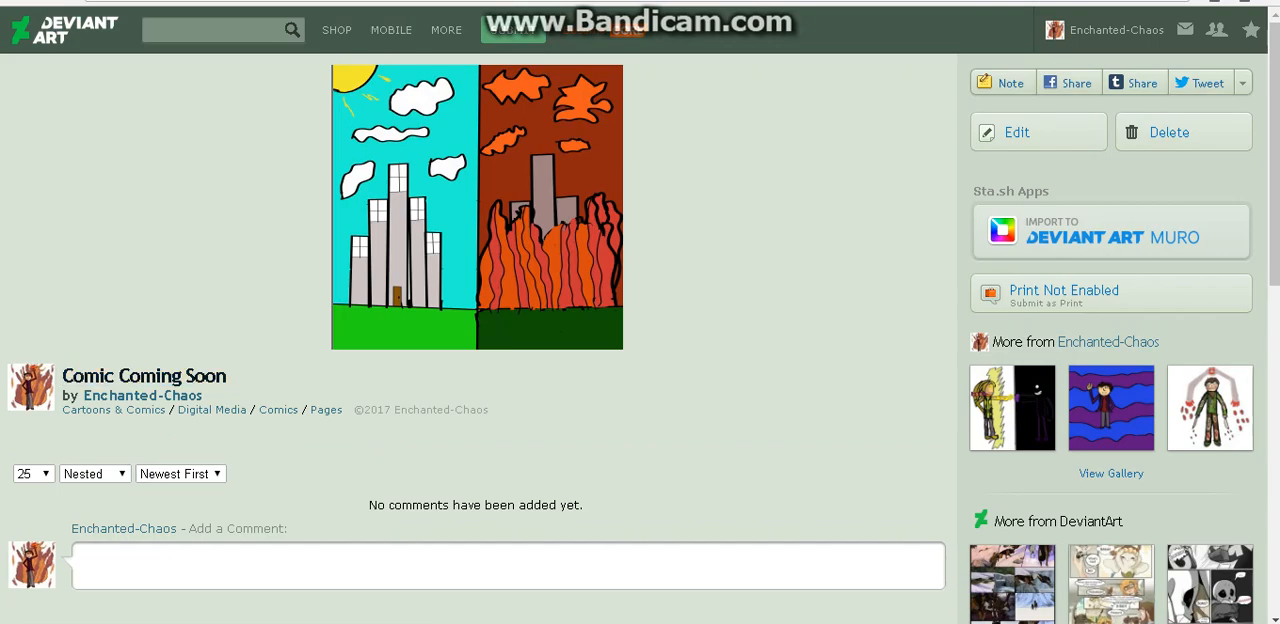
pyautogui.moveTo(144, 376)
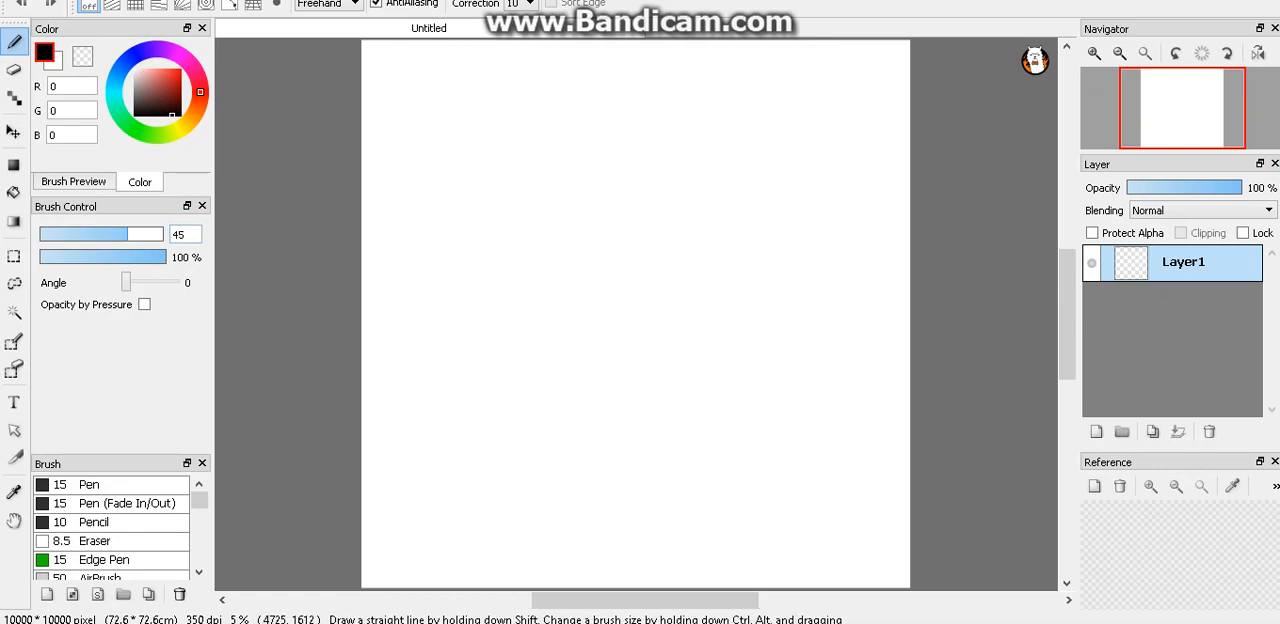
pyautogui.moveTo(560, 285); pyautogui.dragTo(548, 413)
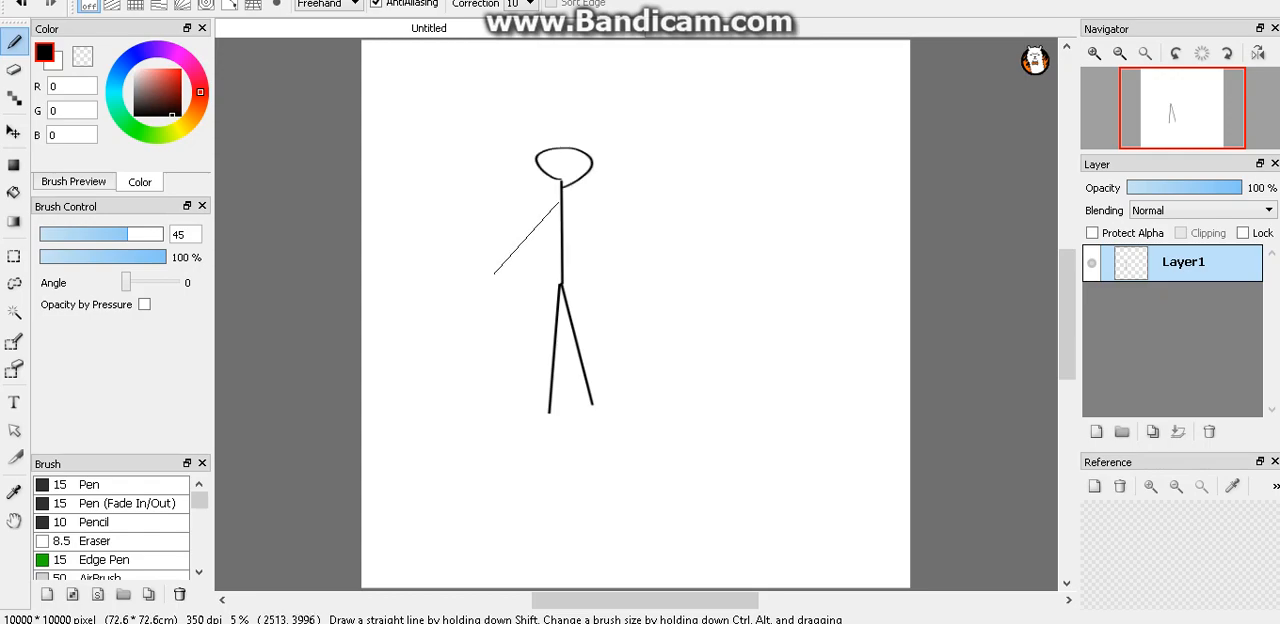
pyautogui.moveTo(565, 200); pyautogui.dragTo(630, 270)
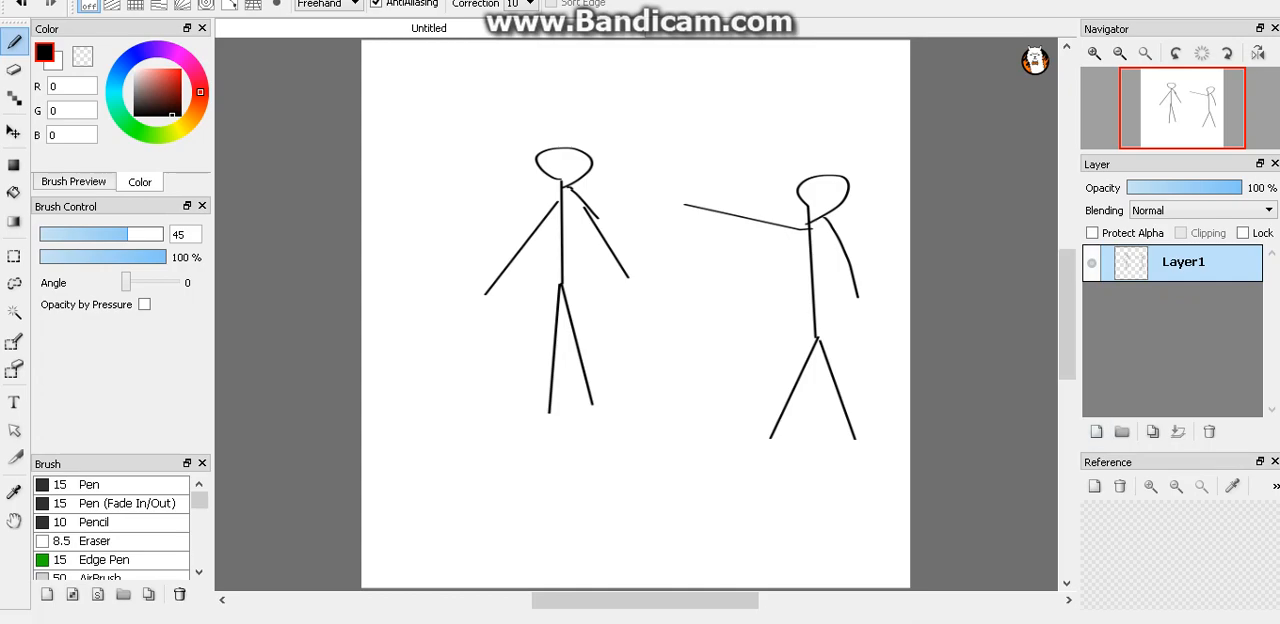
# Add Layer2 for the background shapes, then bring Layer1's stick figures back to 100% opacity.
pyautogui.click(1096, 432)
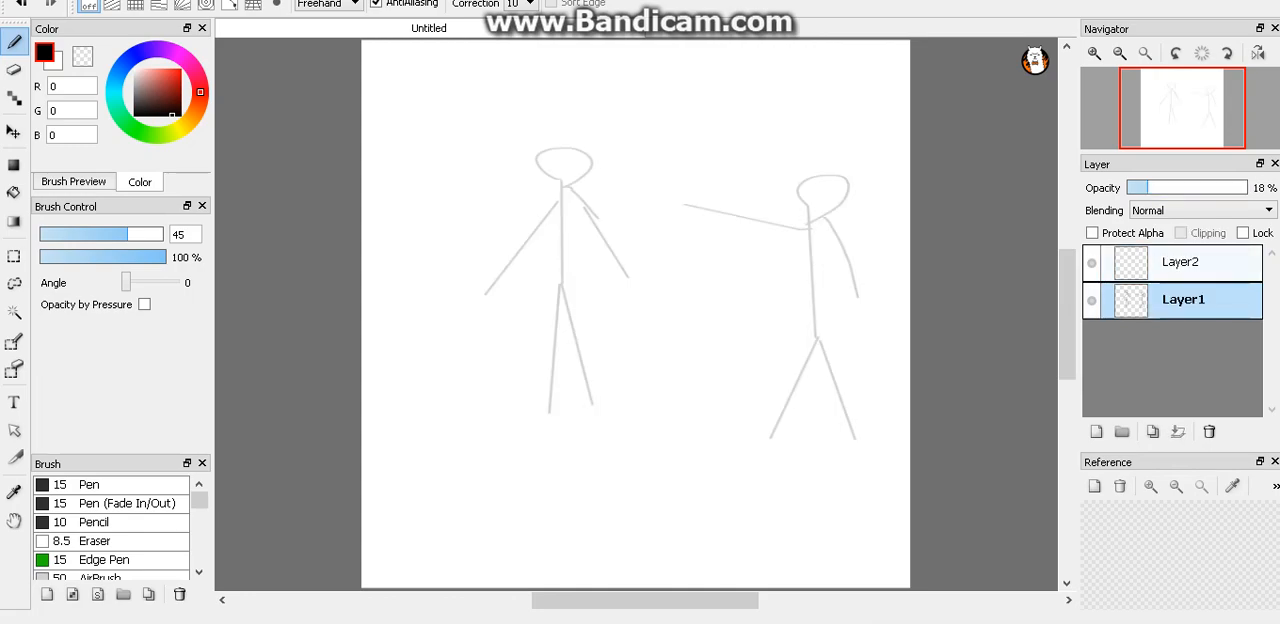
pyautogui.click(1190, 263)
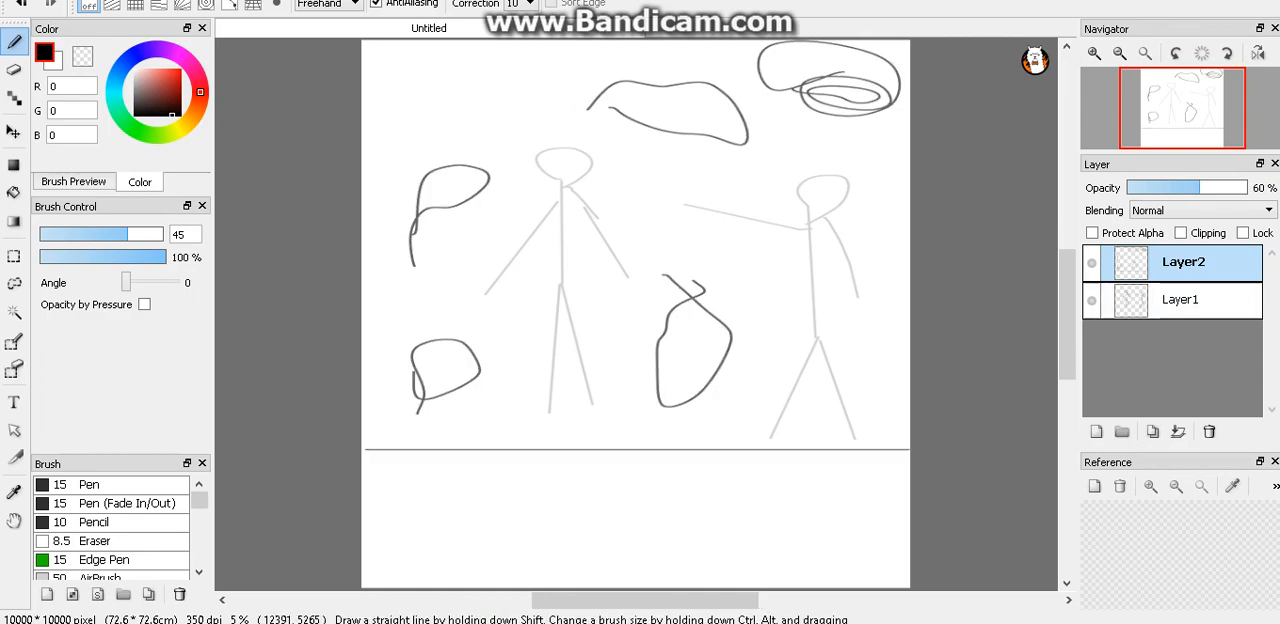
pyautogui.click(1180, 299)
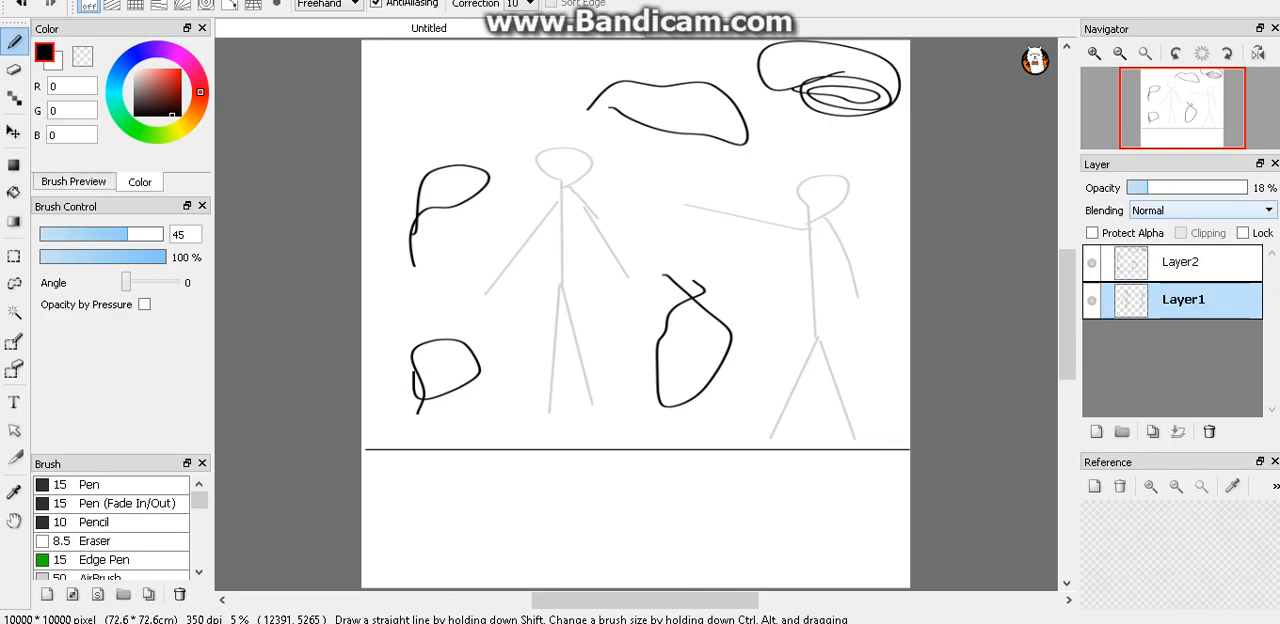
pyautogui.moveTo(1130, 187); pyautogui.dragTo(1279, 187)
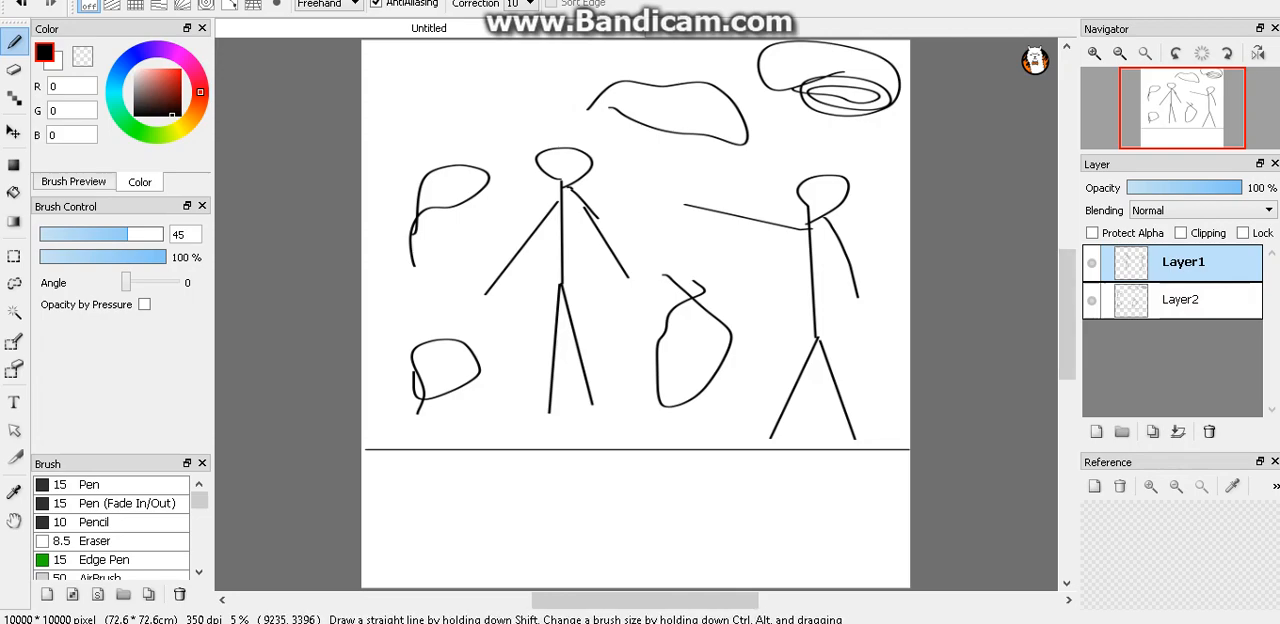
# Delete a layer through Layer Property and scribble large loops over the stick figures.
pyautogui.doubleClick(1183, 262)
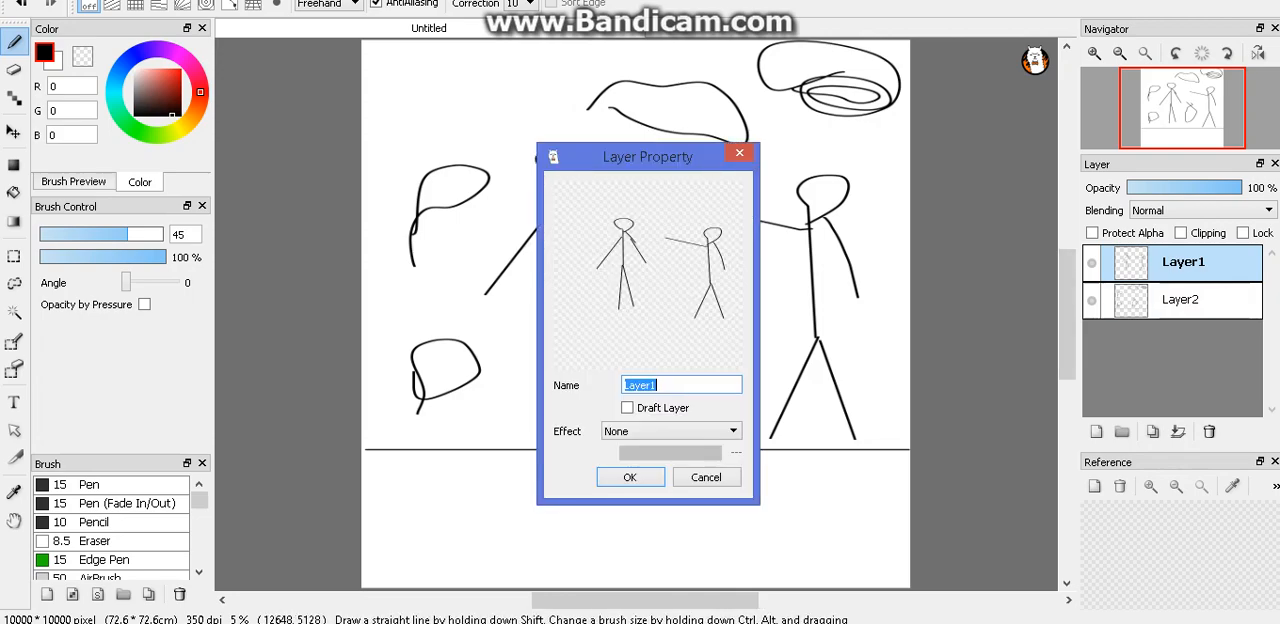
pyautogui.click(630, 476)
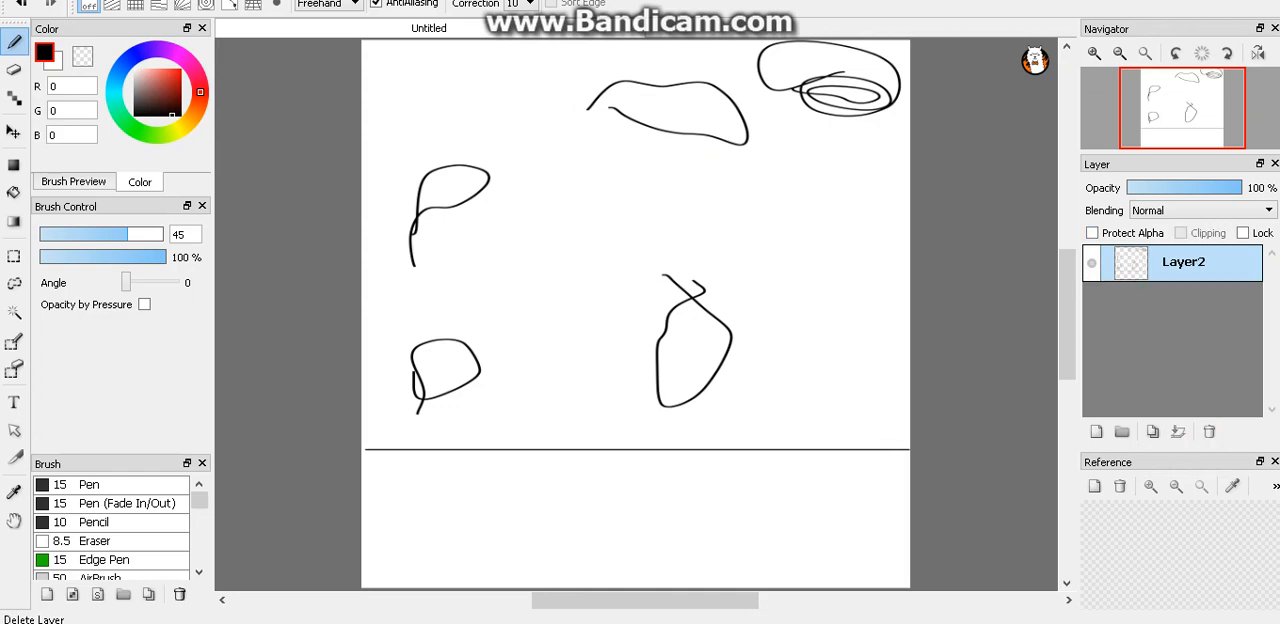
pyautogui.moveTo(380, 280); pyautogui.dragTo(690, 200)
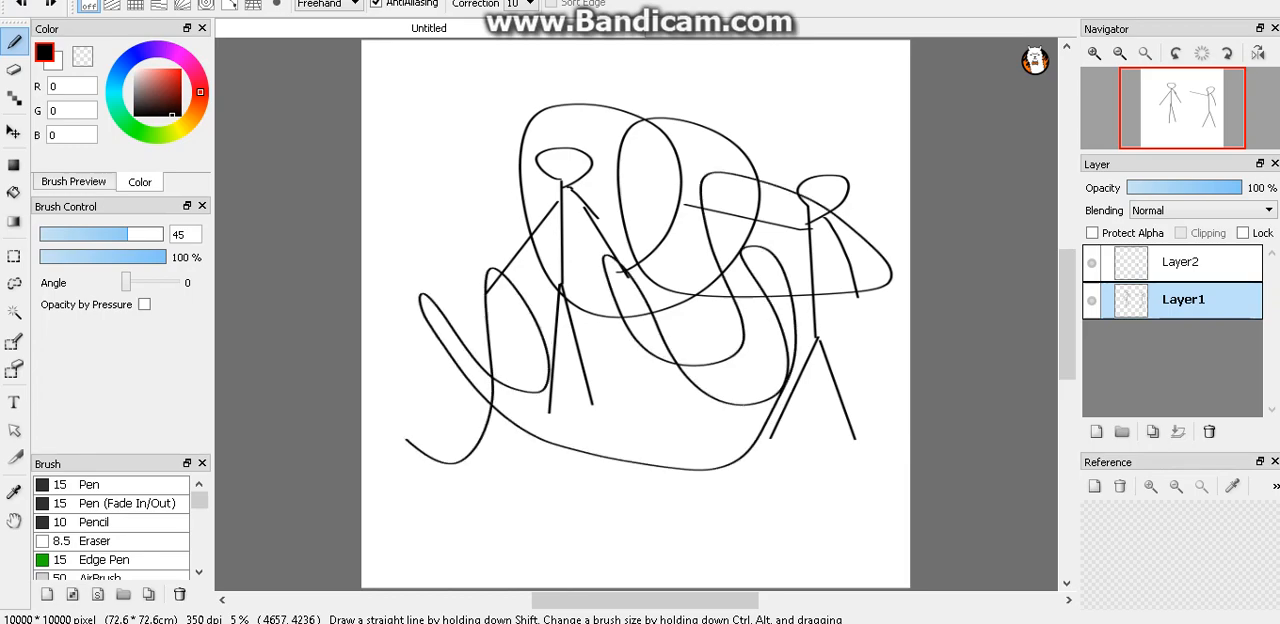
pyautogui.moveTo(430, 120); pyautogui.dragTo(780, 60)
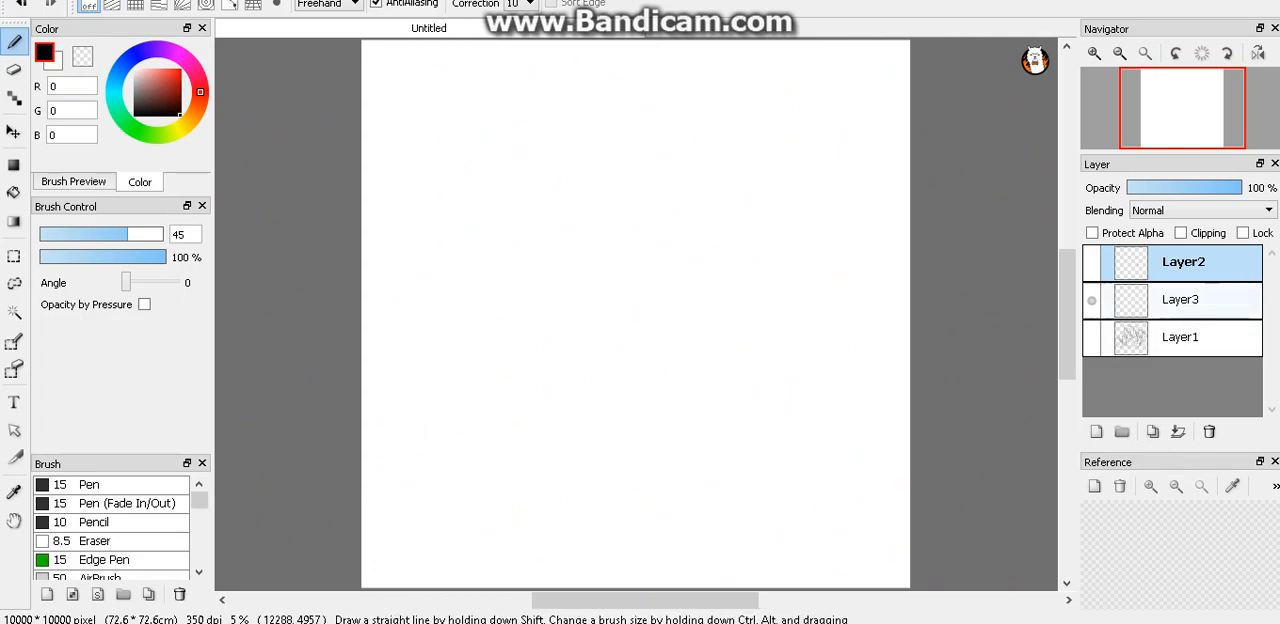
# Show Layer2, draw a character with an oval head and long limbs, and add Layer4.
pyautogui.click(1092, 262)
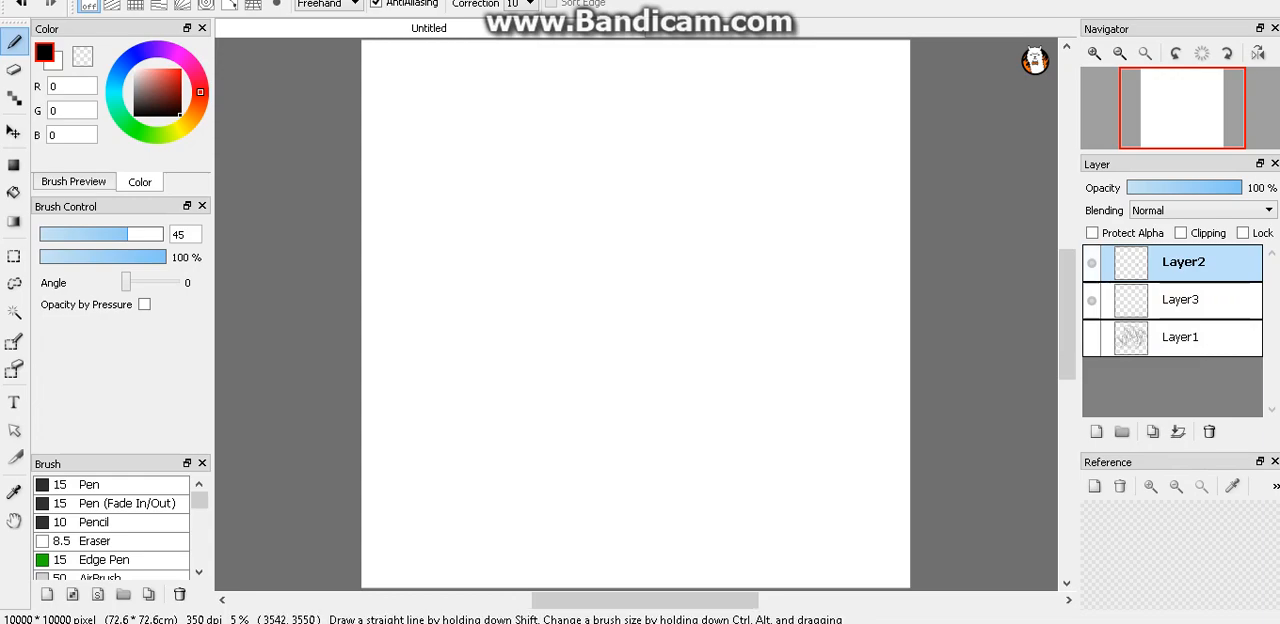
pyautogui.moveTo(580, 315); pyautogui.dragTo(605, 380)
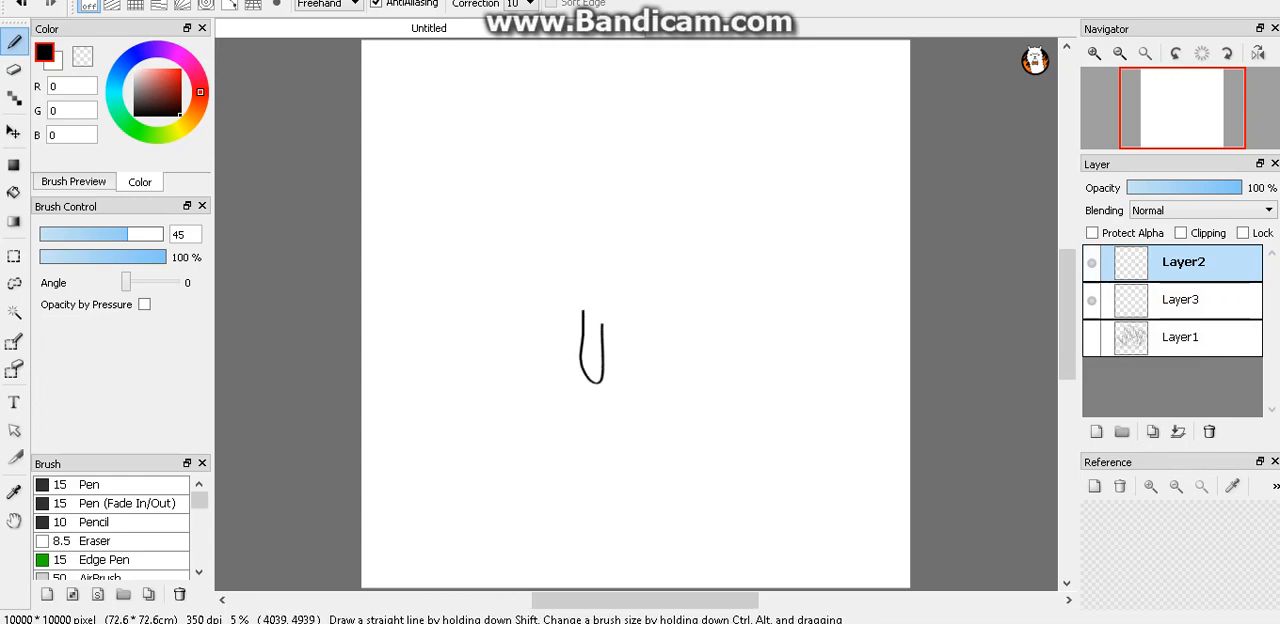
pyautogui.moveTo(620, 295); pyautogui.dragTo(620, 380)
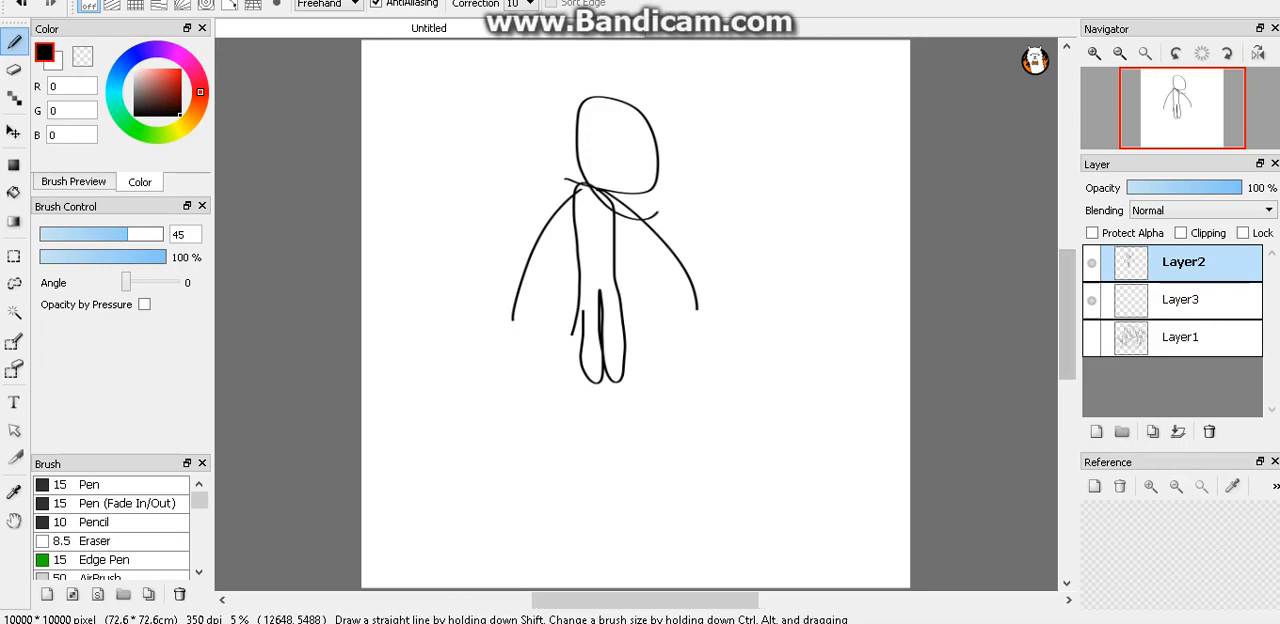
pyautogui.click(1094, 432)
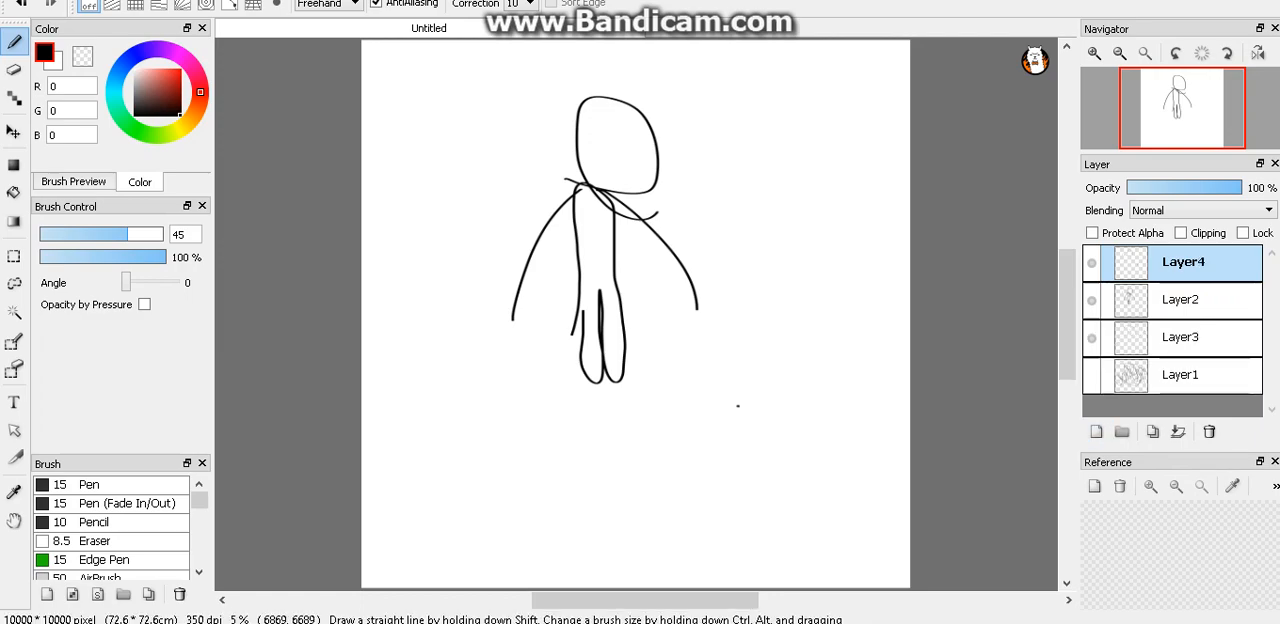
# Scribble loops and long sweeping lines across the character on Layer4, then pick white.
pyautogui.moveTo(738, 407); pyautogui.dragTo(715, 525)
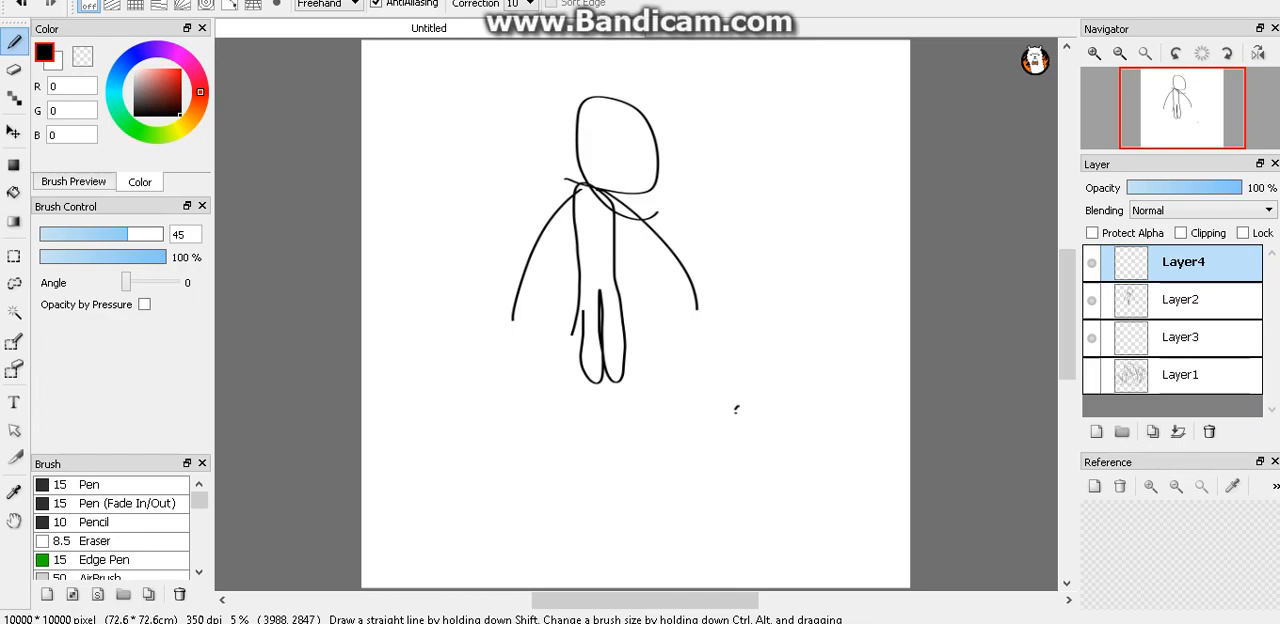
pyautogui.moveTo(585, 195); pyautogui.dragTo(575, 235)
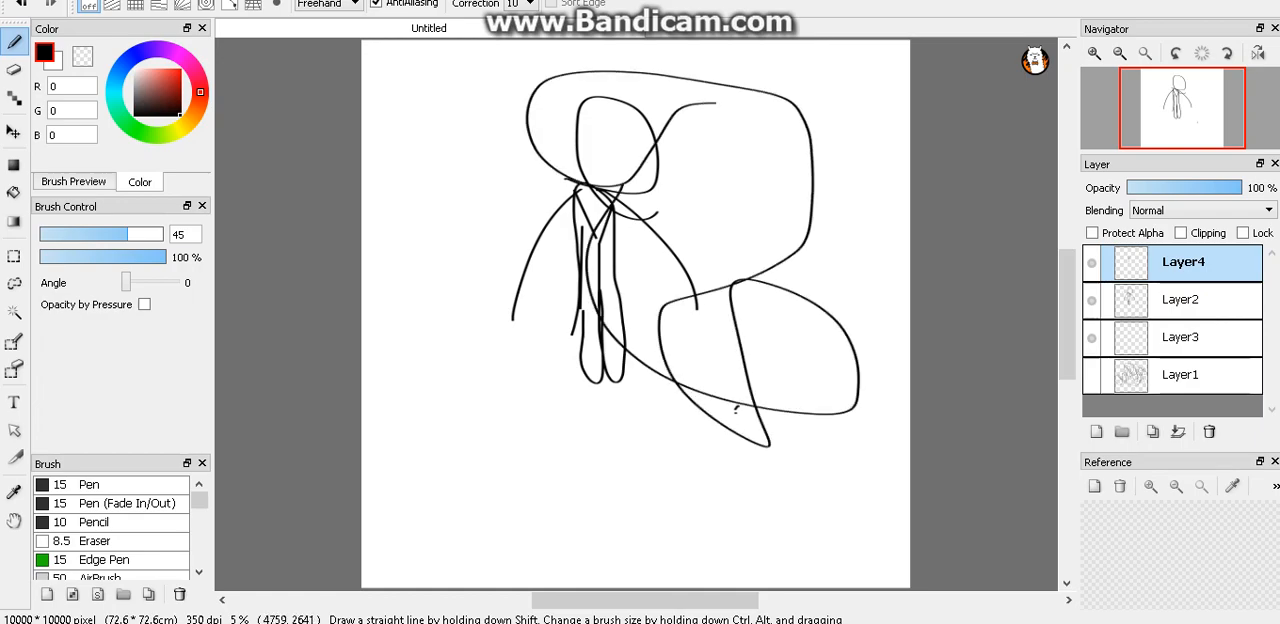
pyautogui.moveTo(375, 218); pyautogui.dragTo(900, 130)
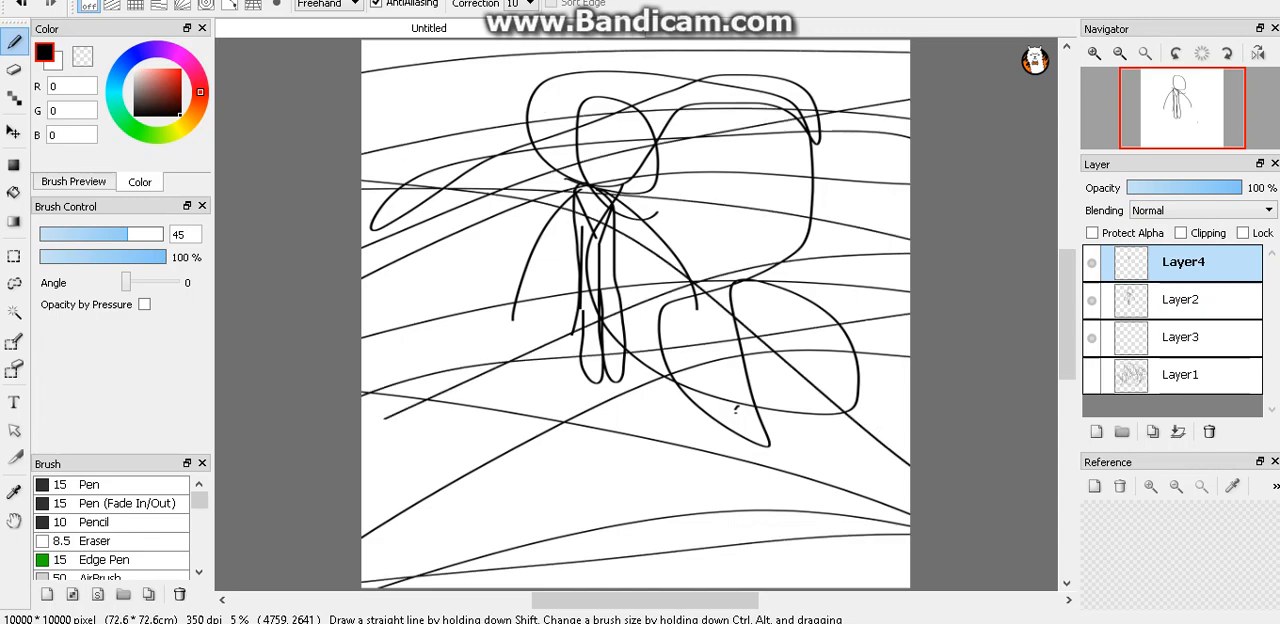
pyautogui.click(47, 55)
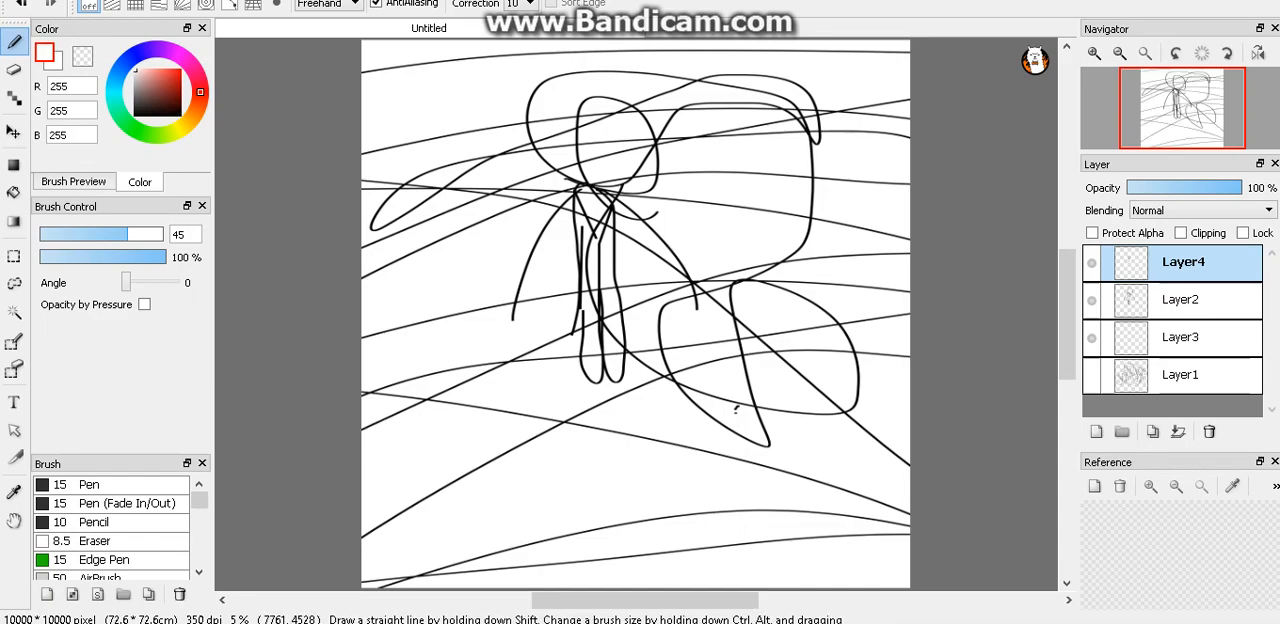